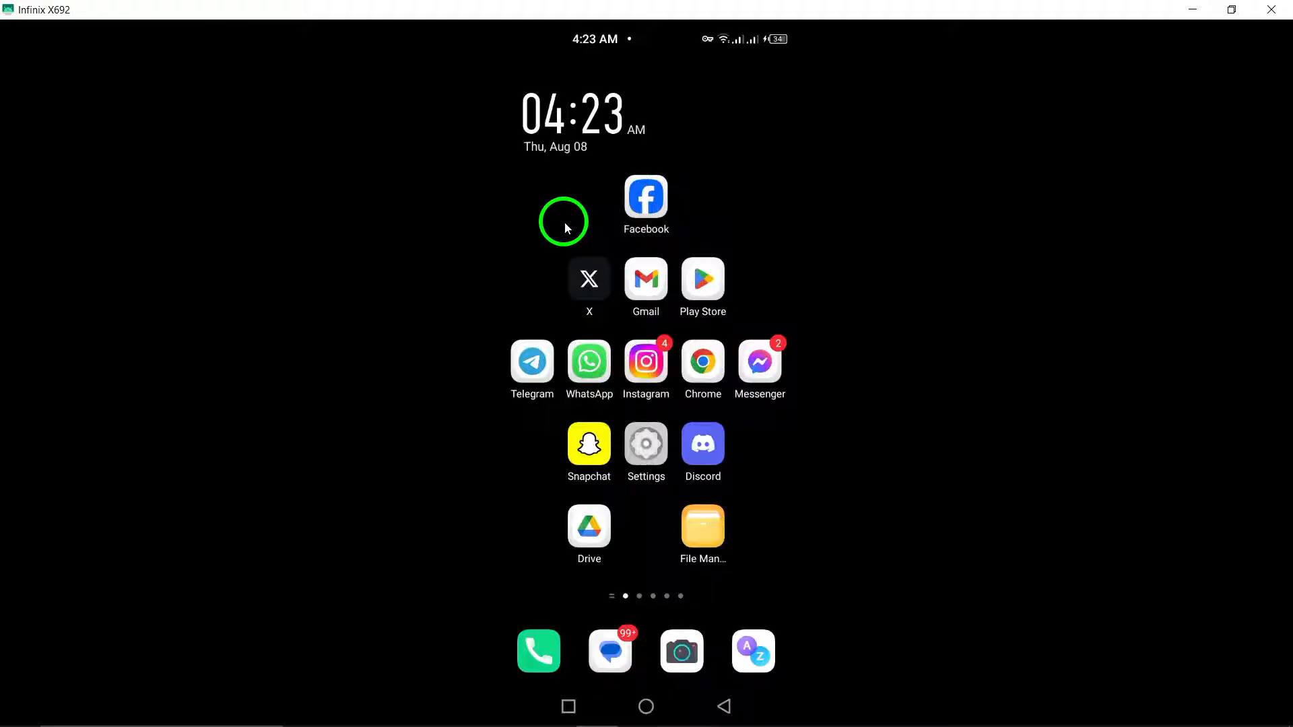
mouse_move(577, 301)
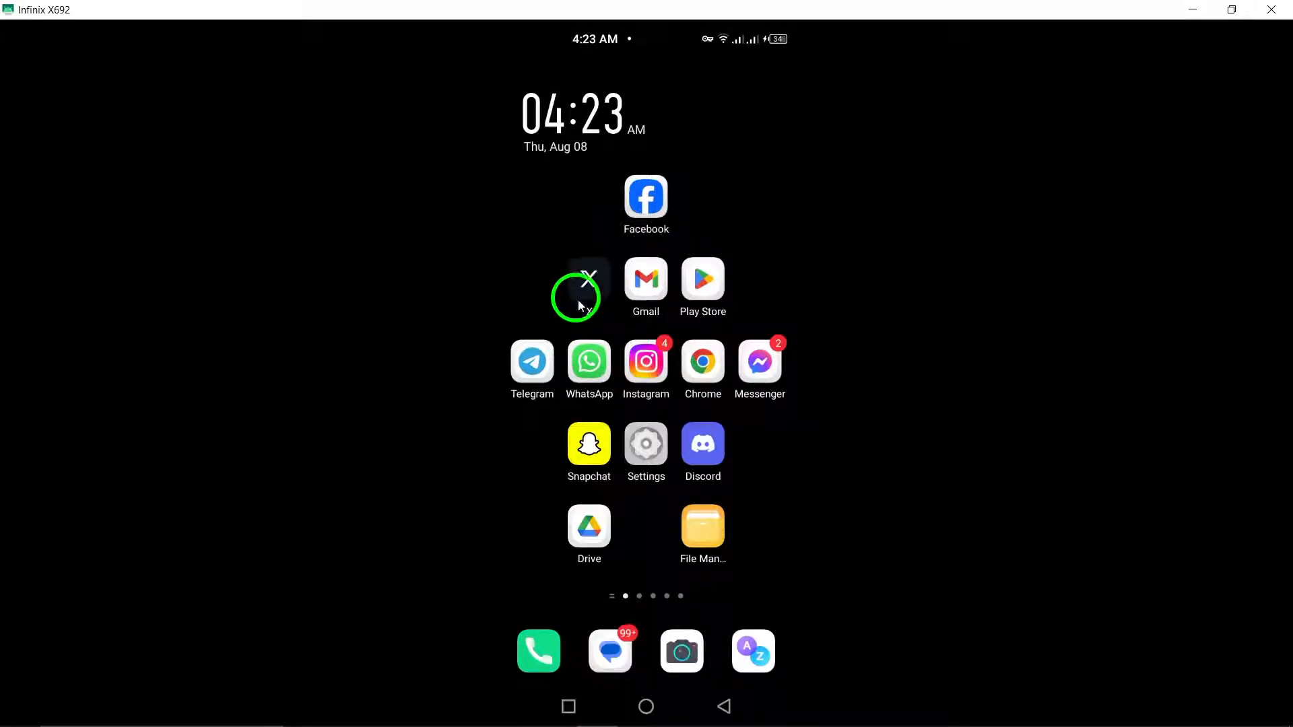
Launch WhatsApp from the Android home screen app grid
left_click(588, 361)
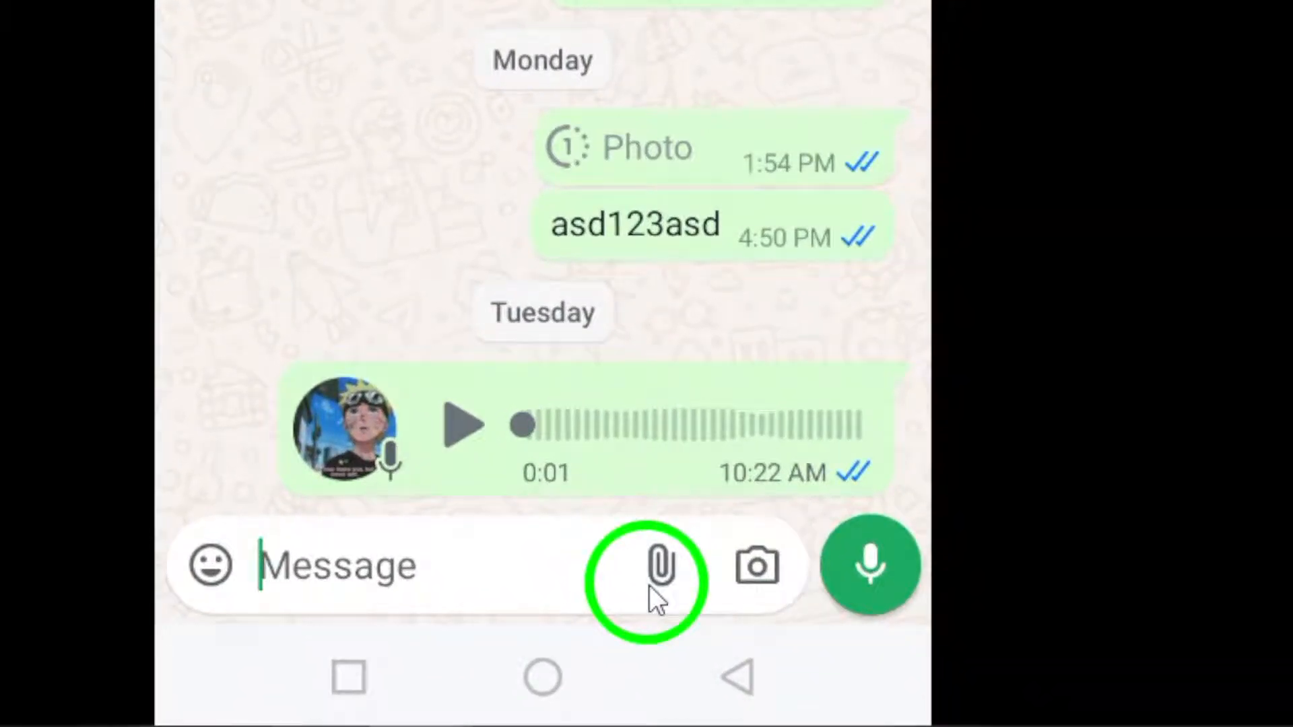
Open the chat's attachment menu via the paperclip icon in the message bar
left_click(658, 565)
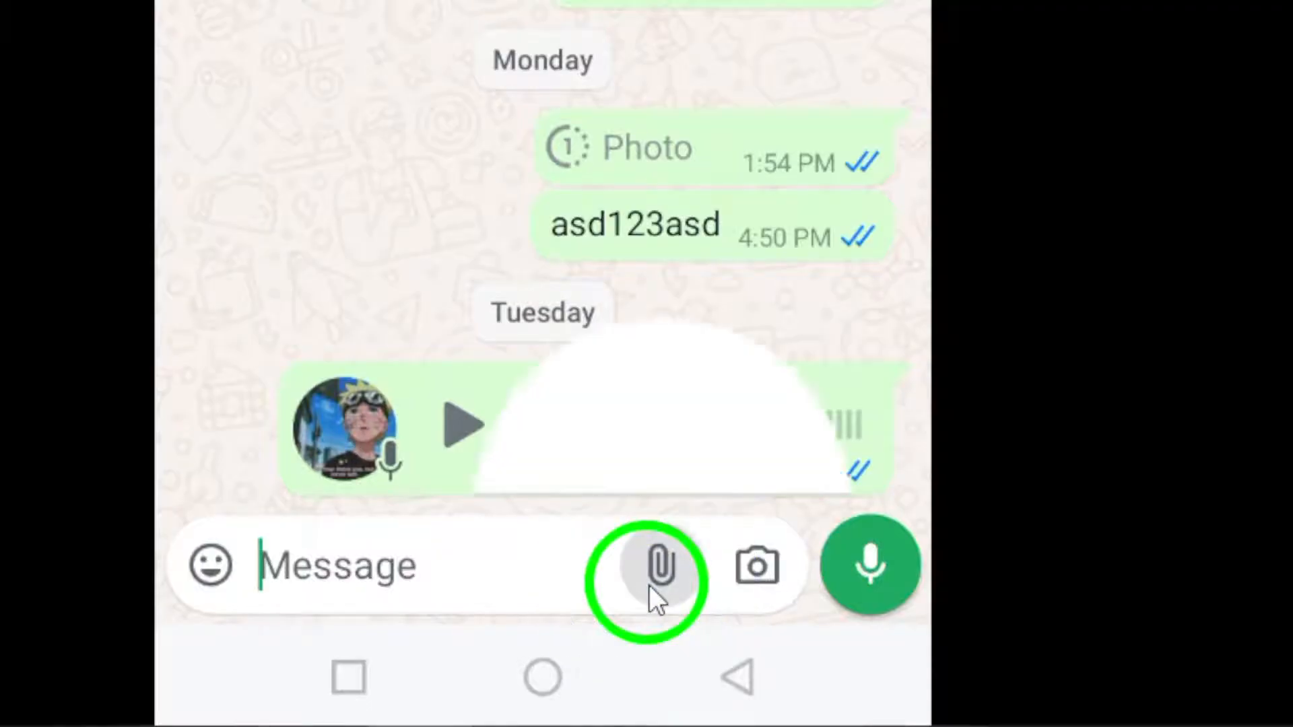
left_click(655, 566)
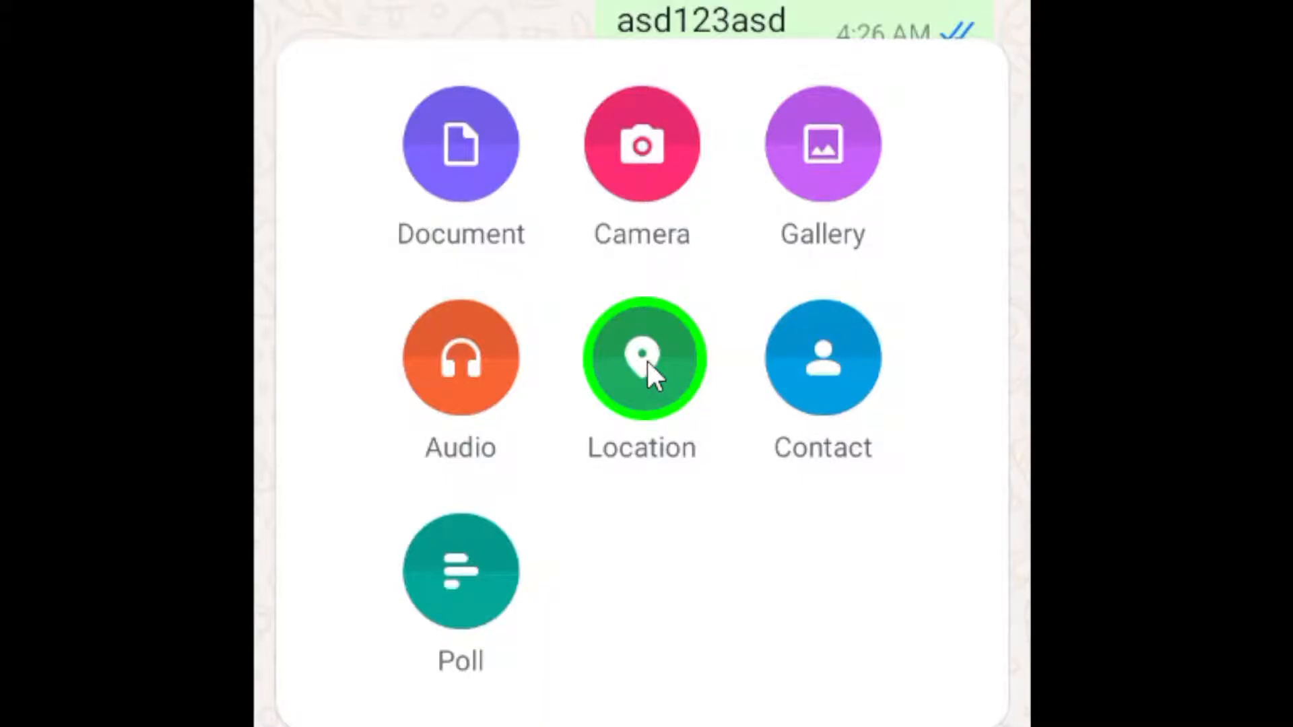
Choose Location from the attachment sheet to open the map and nearby places
left_click(642, 357)
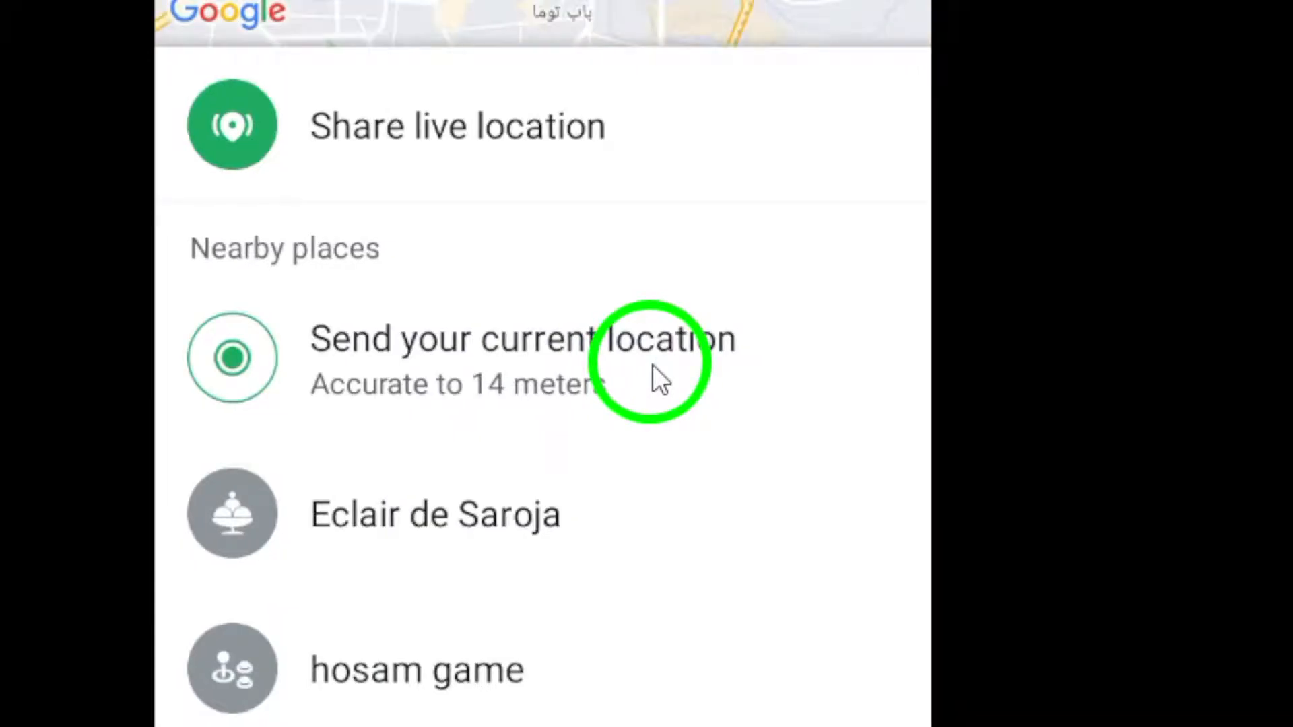
mouse_move(528, 367)
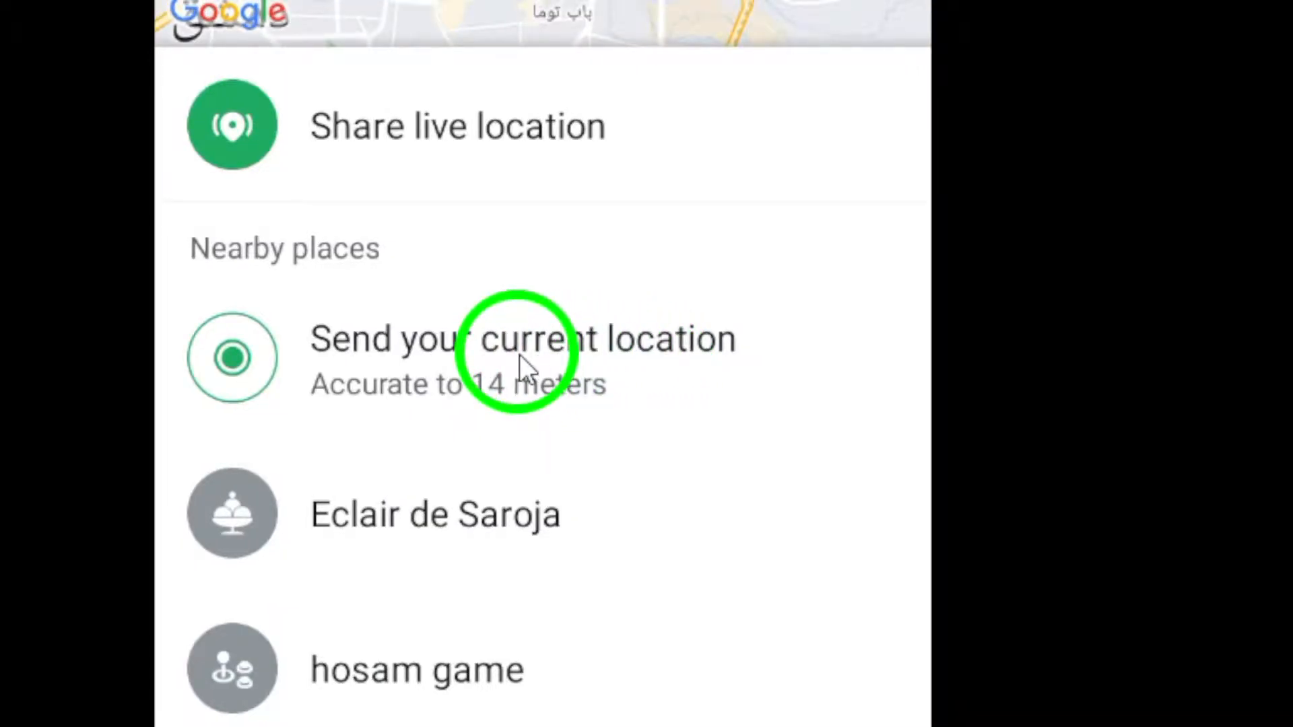
Send your current location to the chat as a map message
left_click(522, 338)
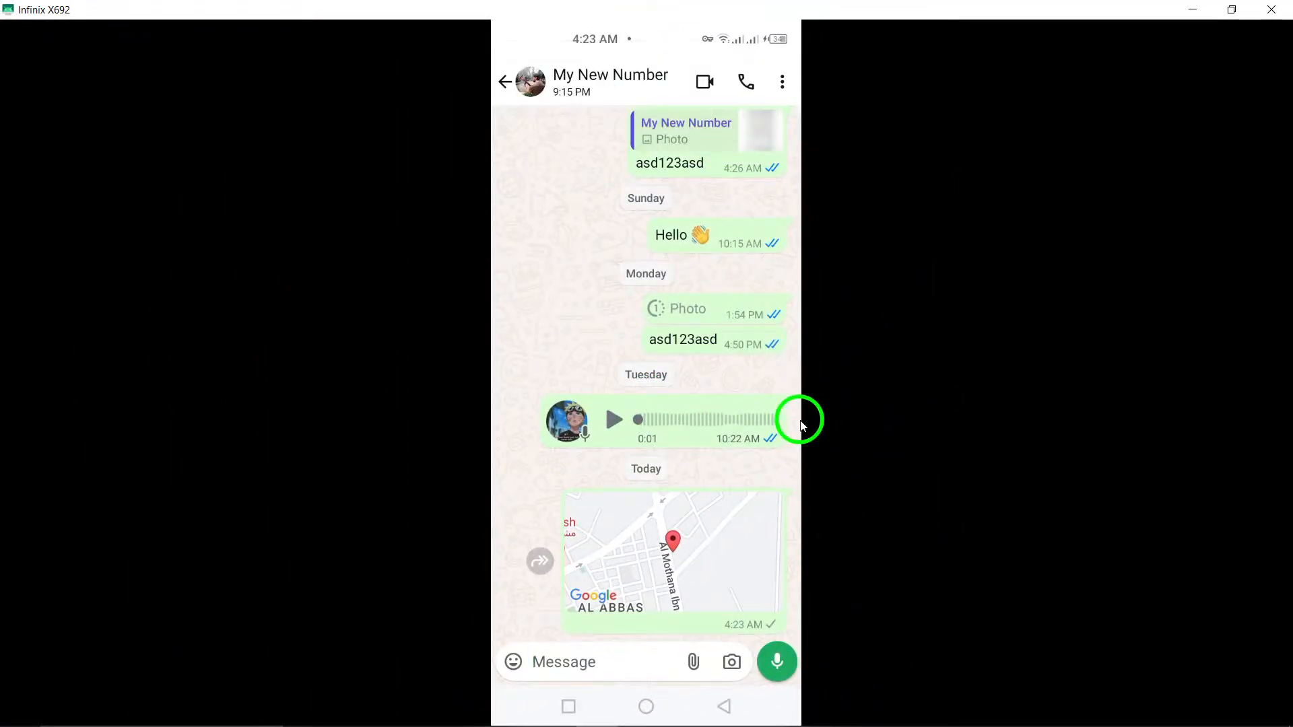
mouse_move(757, 459)
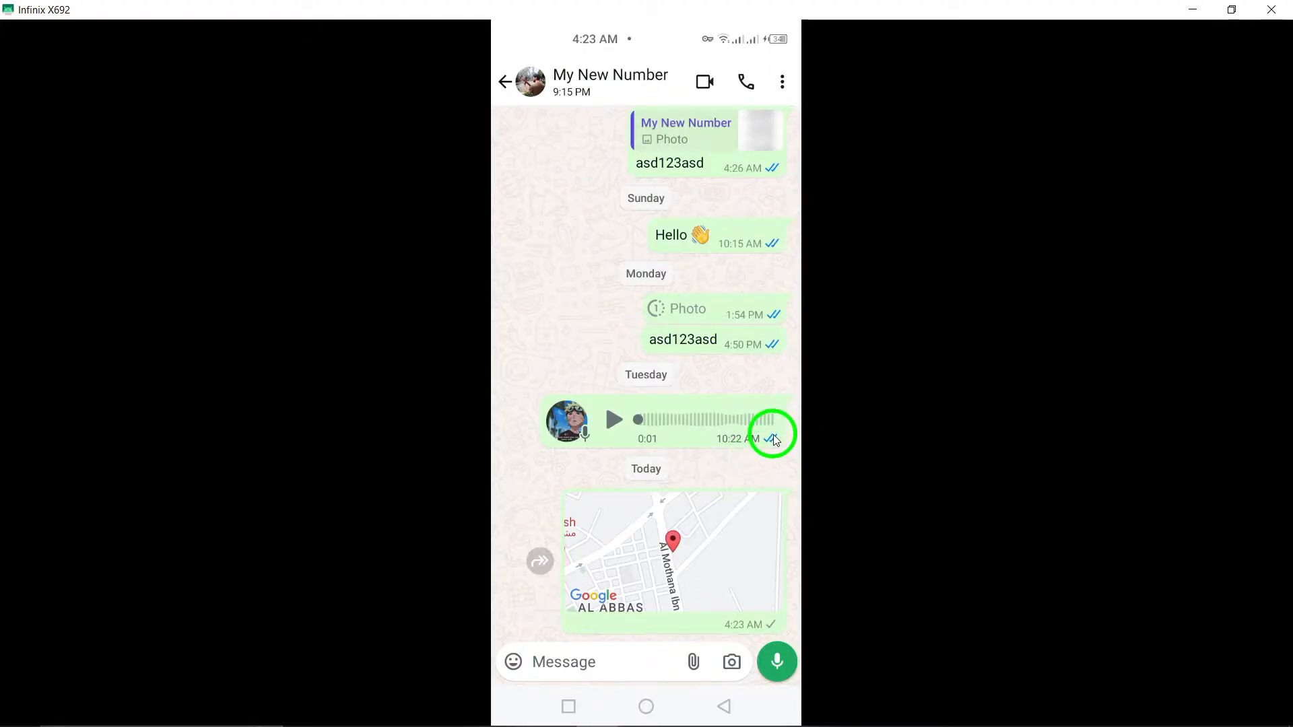
mouse_move(860, 434)
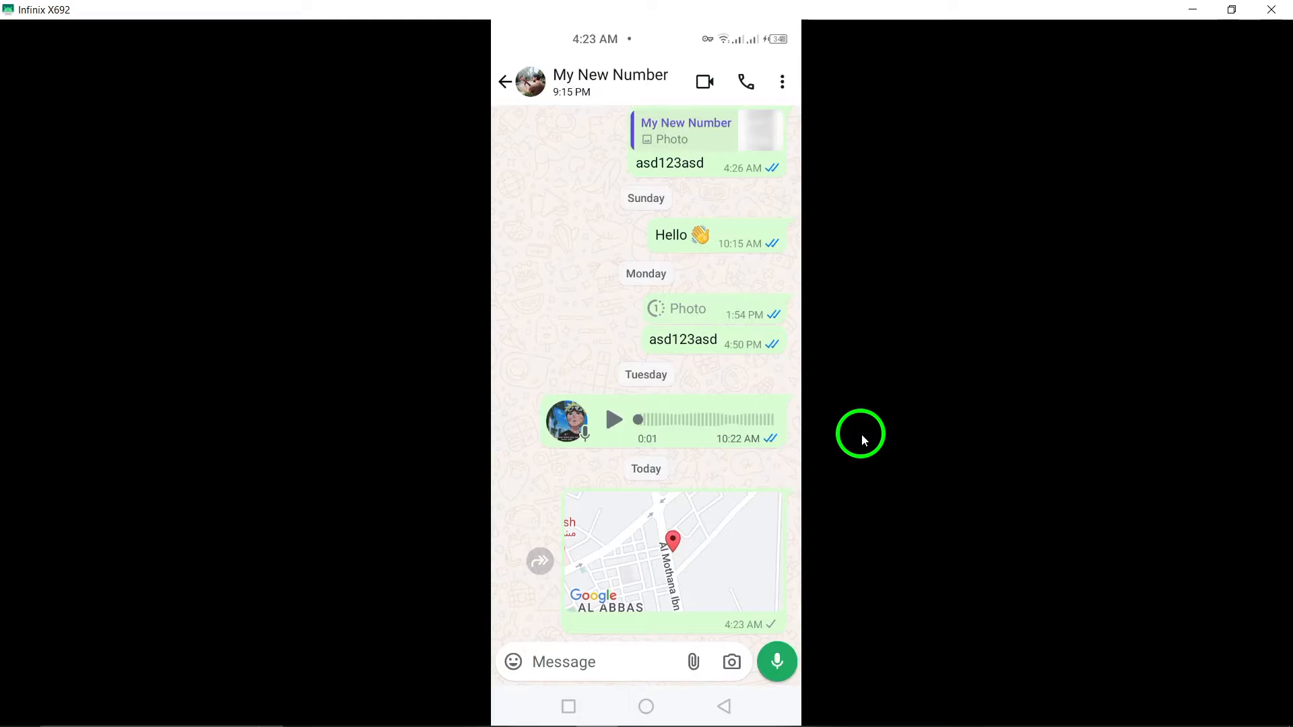